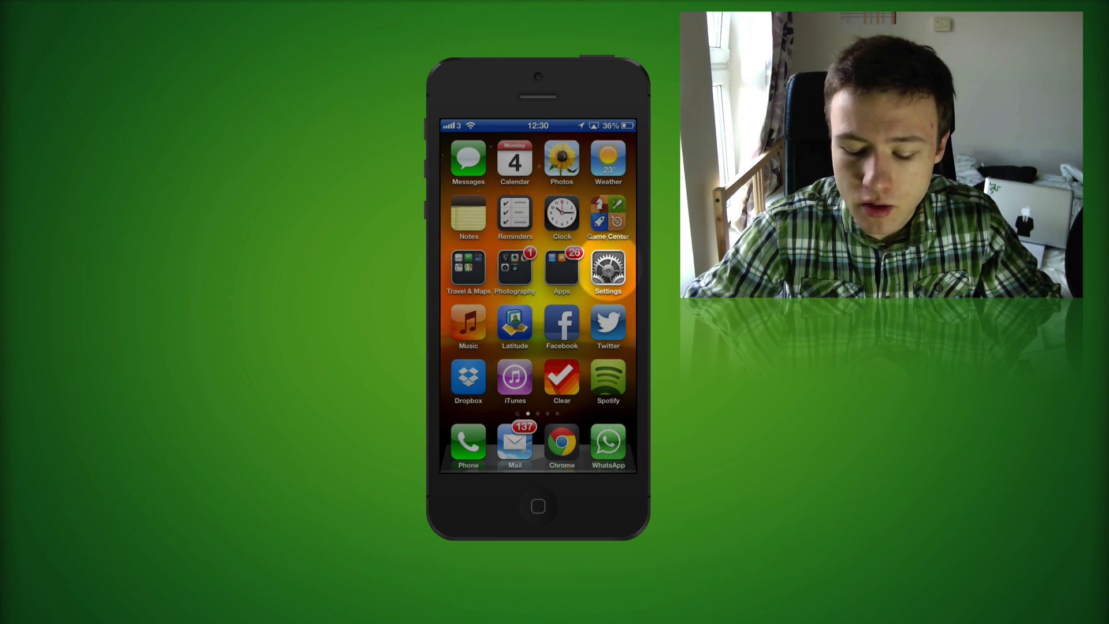
# Open Settings > General > About and check the Version entry reads 6.1 (10B143)
pyautogui.click(607, 267)
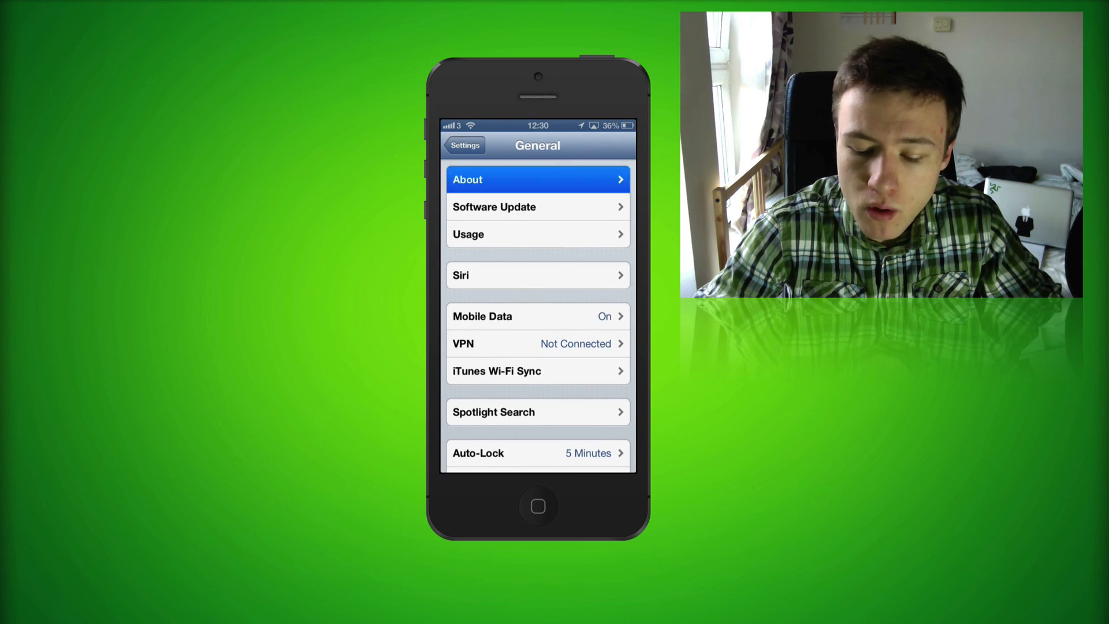
pyautogui.click(537, 179)
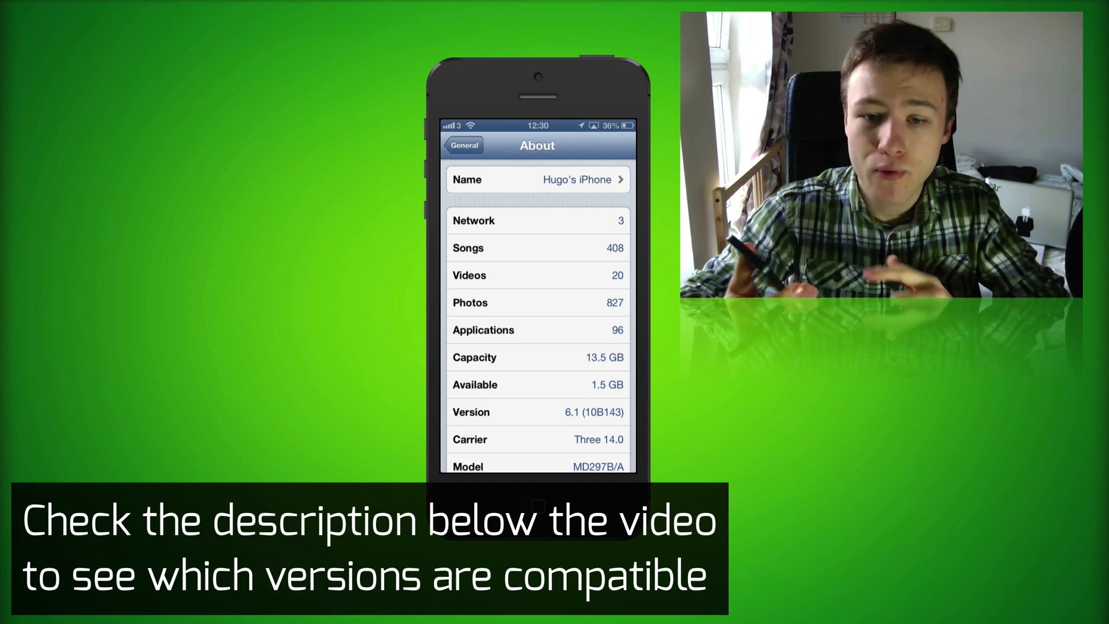
pyautogui.scroll(-3)
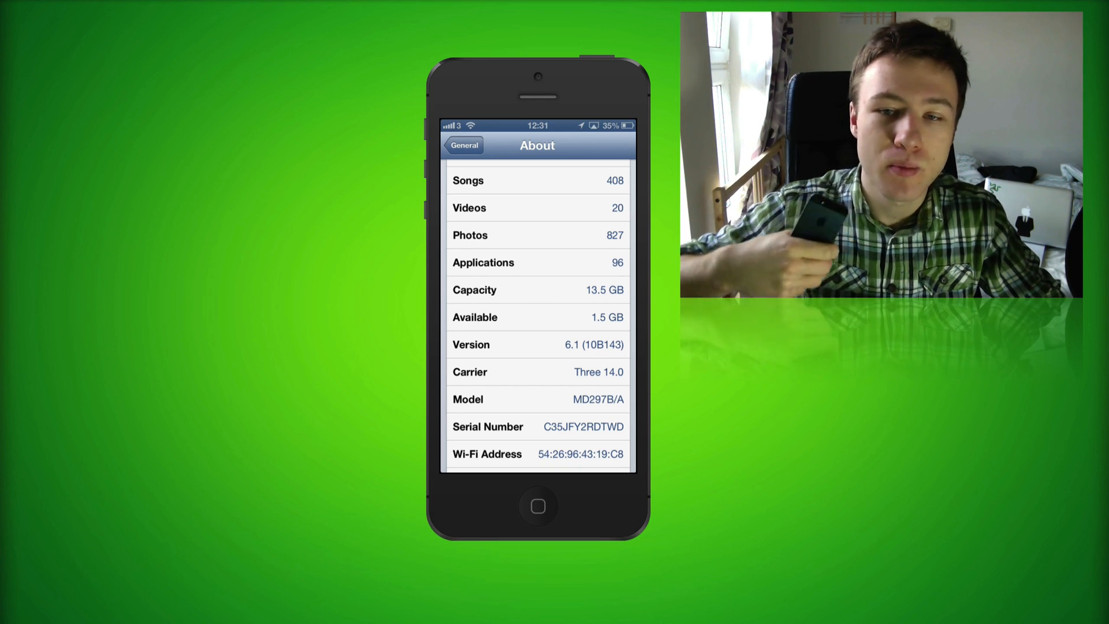
pyautogui.scroll(3)
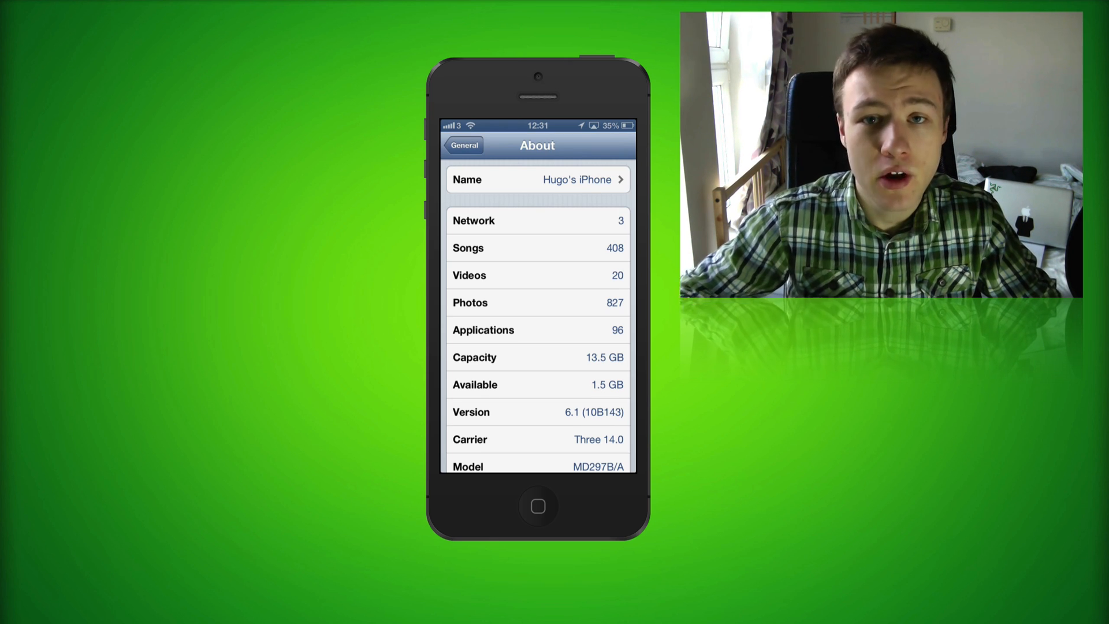
# Turn the iPhone's passcode lock off from General > Passcode Lock and confirm
pyautogui.click(462, 145)
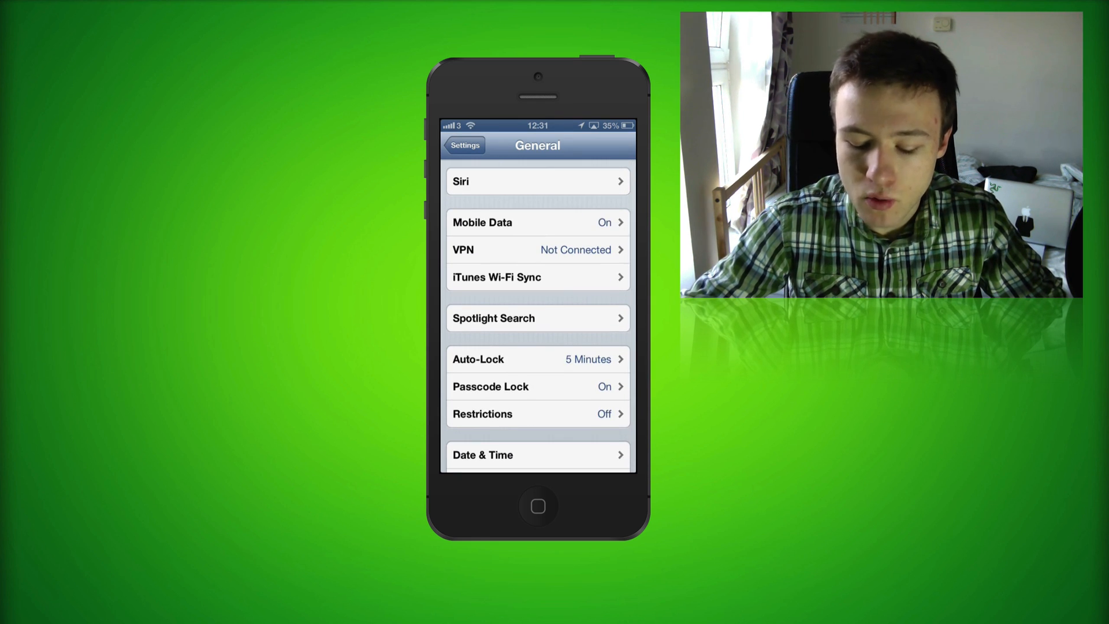
pyautogui.click(538, 387)
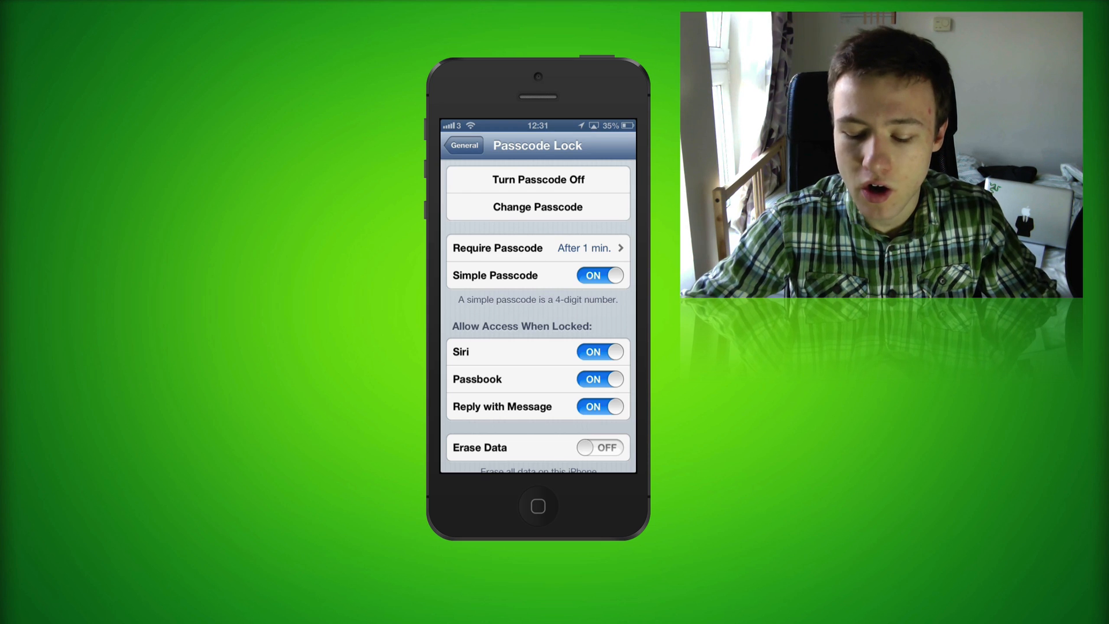
pyautogui.click(537, 179)
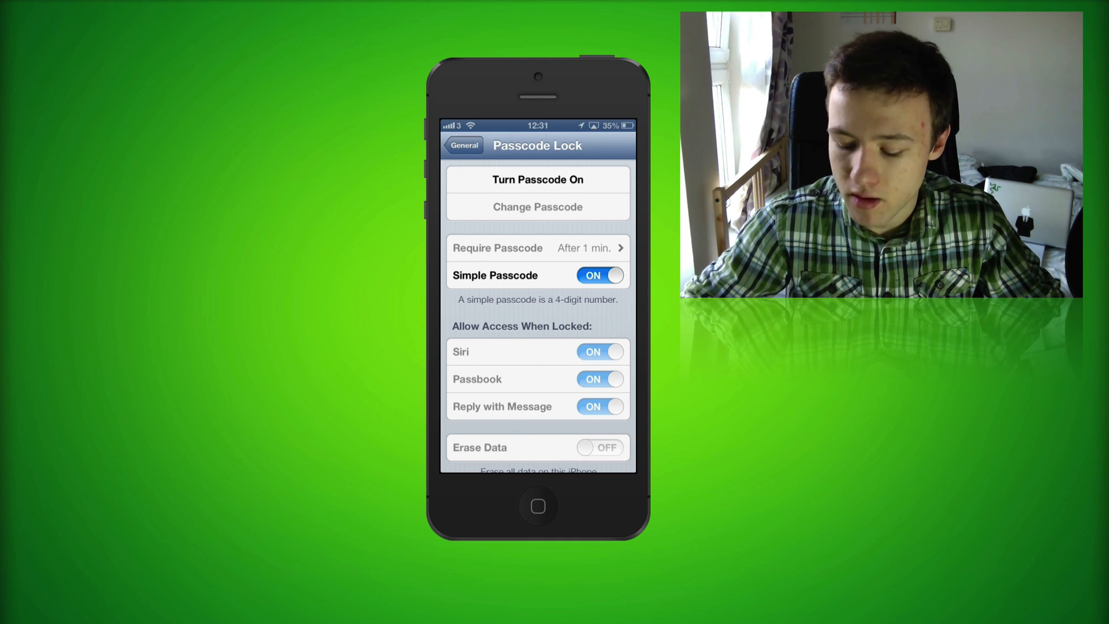
pyautogui.click(463, 145)
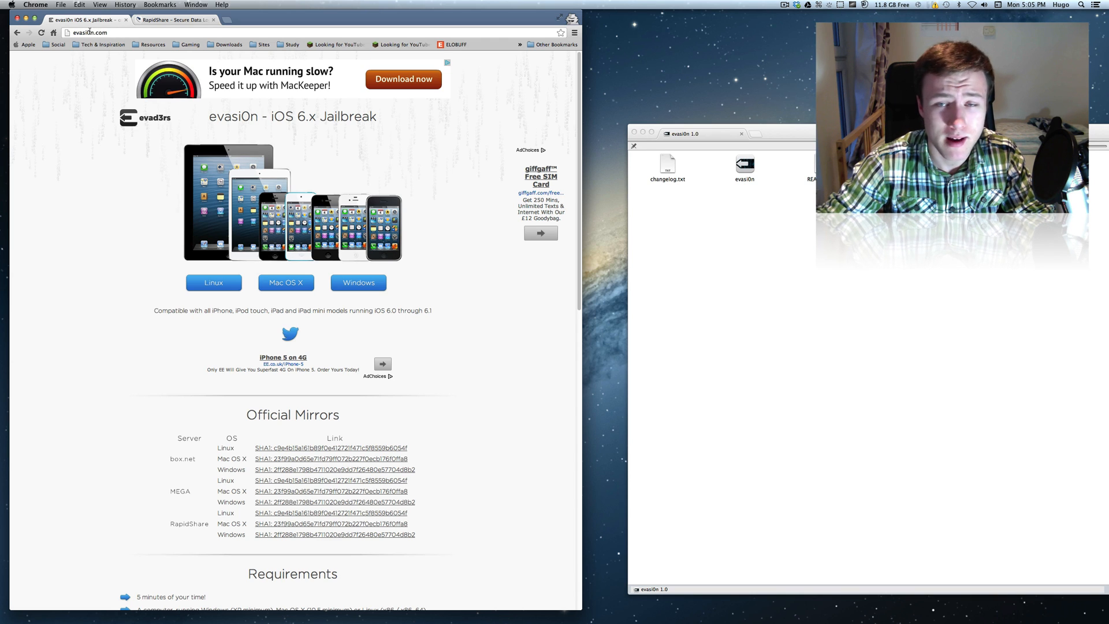
pyautogui.moveTo(286, 282)
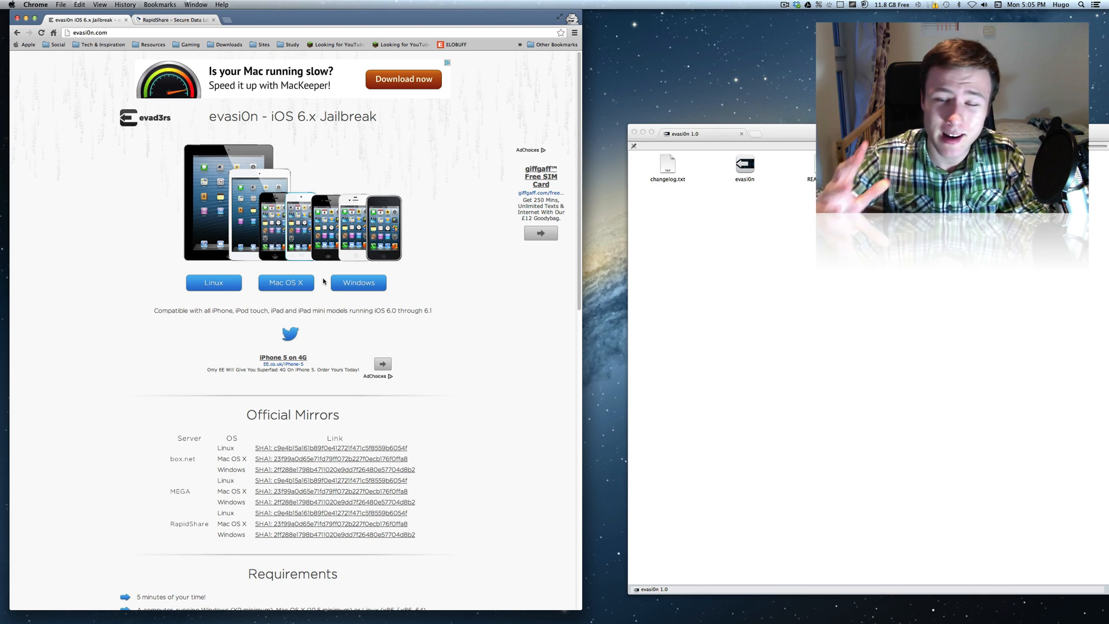
# Follow the RapidShare Mac OS X mirror on evasi0n.com to the 9.69 MB dmg download page
pyautogui.scroll(-3)
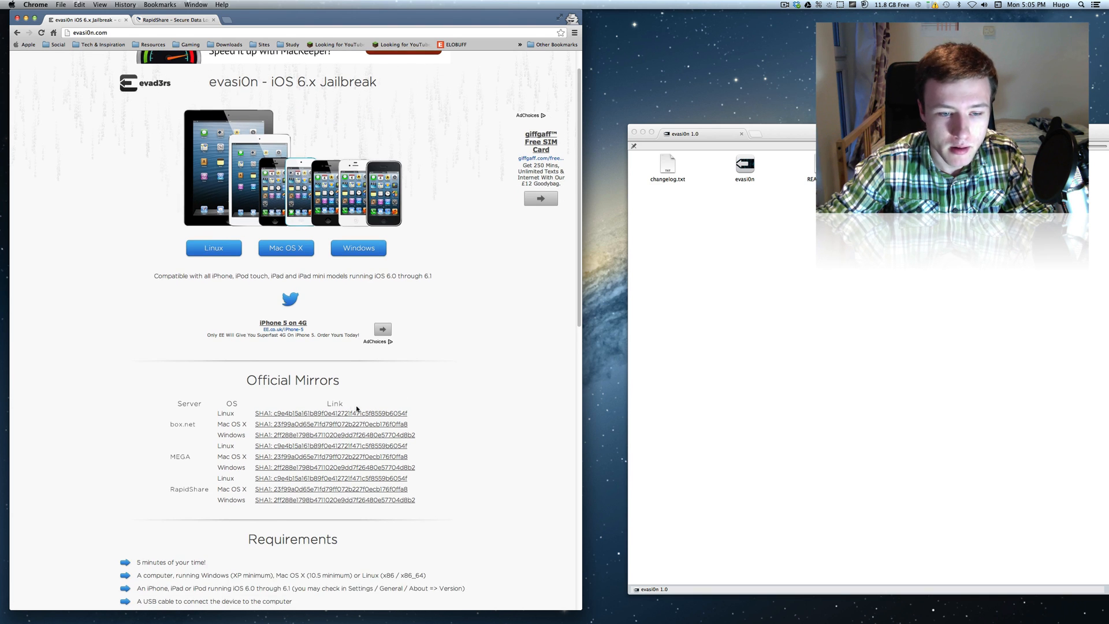
pyautogui.moveTo(176, 422)
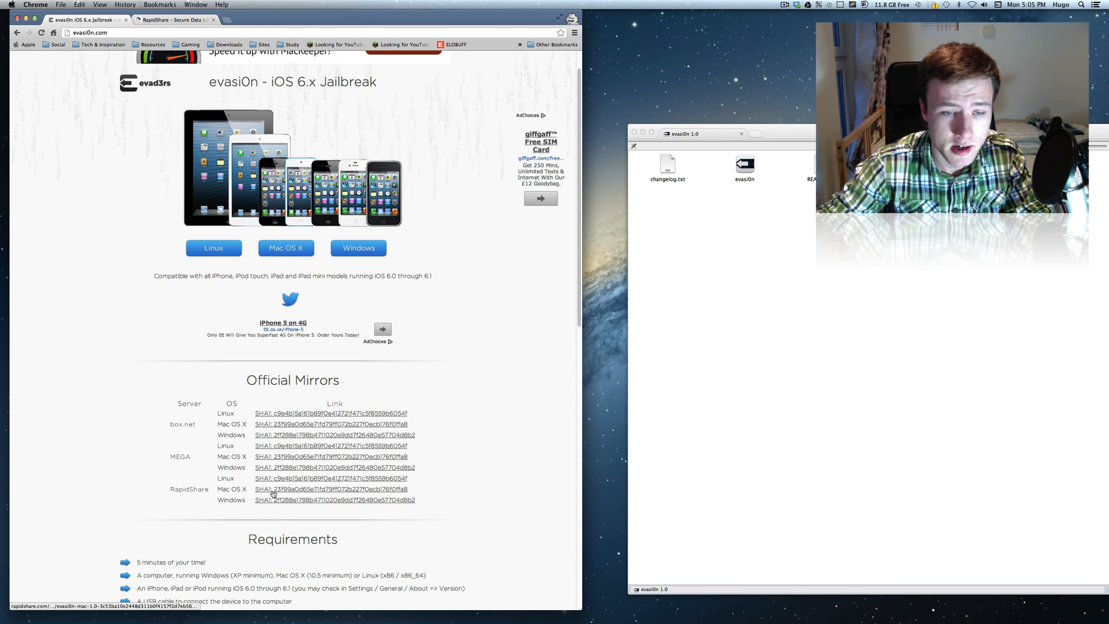
pyautogui.click(334, 488)
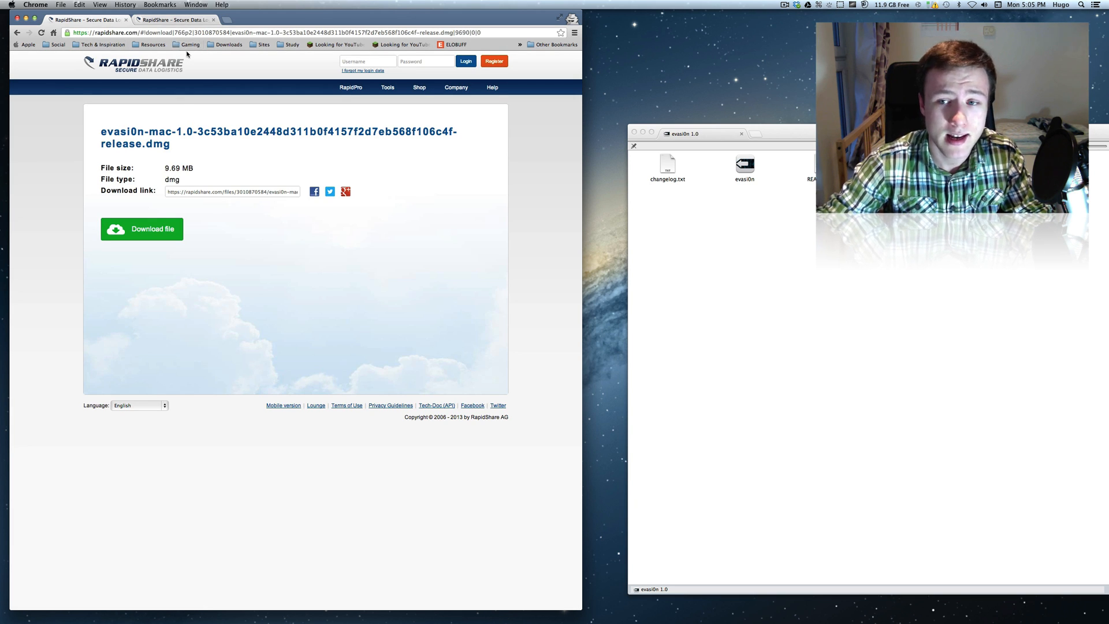
pyautogui.doubleClick(744, 164)
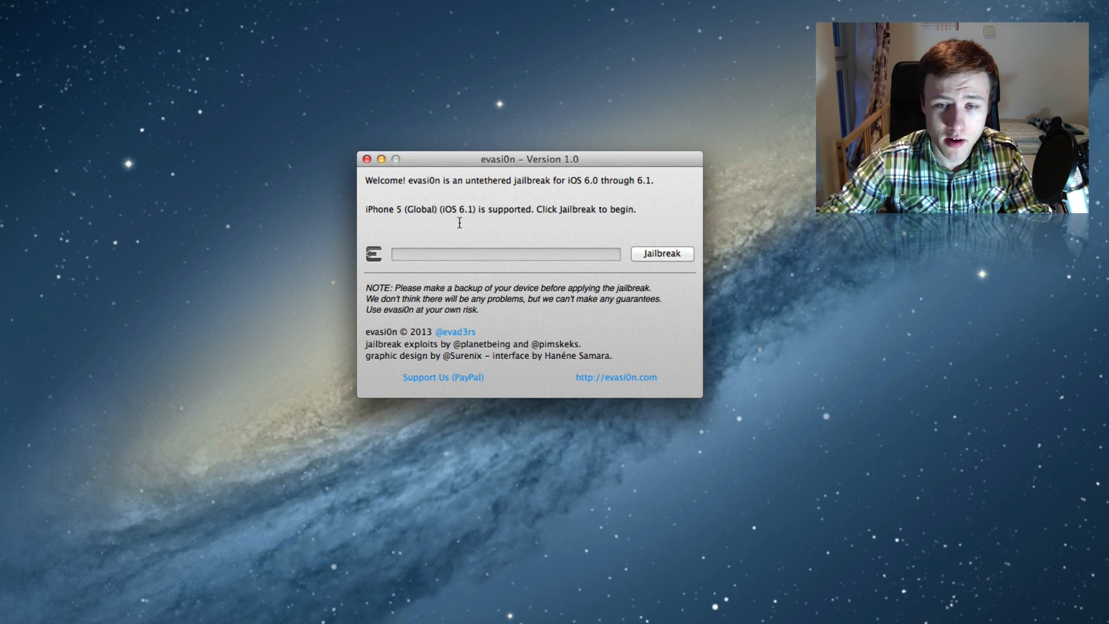
pyautogui.moveTo(555, 277)
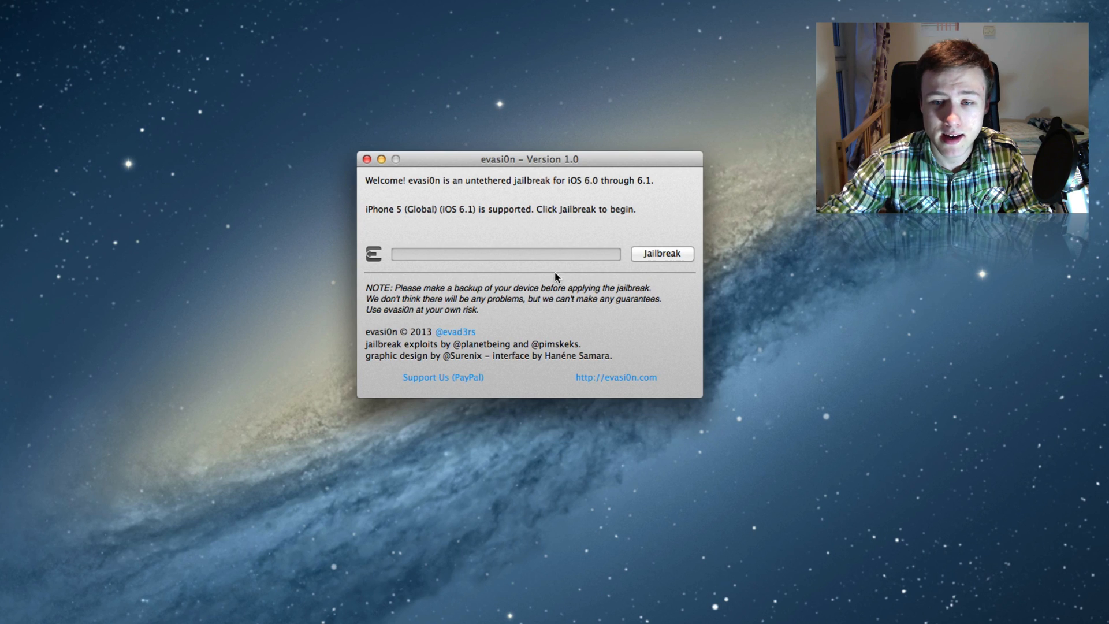
# Start jailbreaking the connected iPhone 5 with evasi0n's Jailbreak button
pyautogui.click(661, 253)
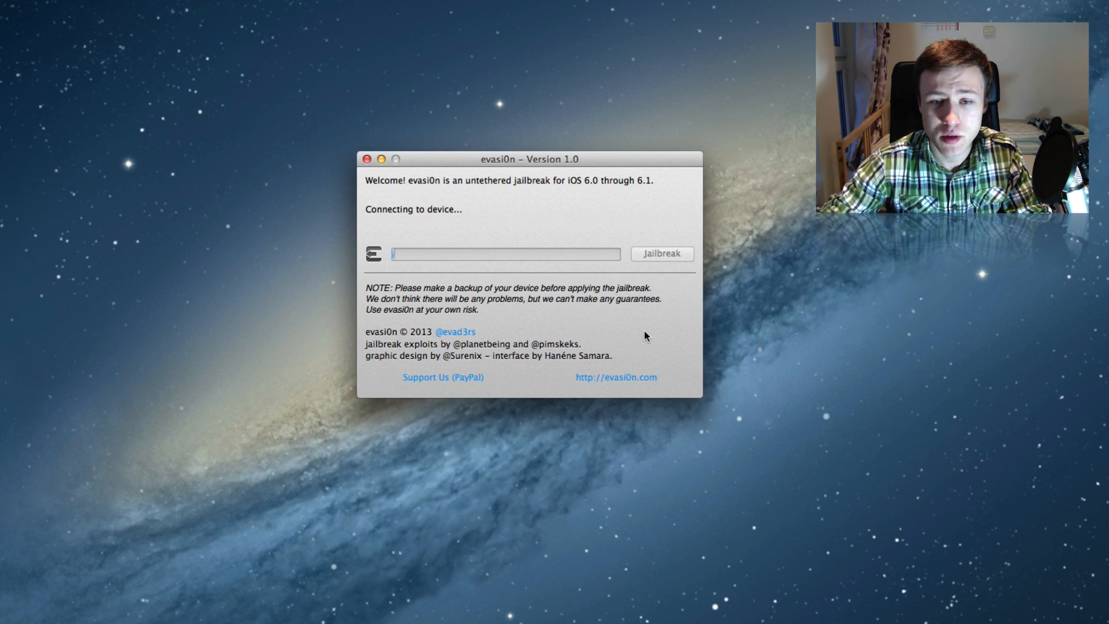